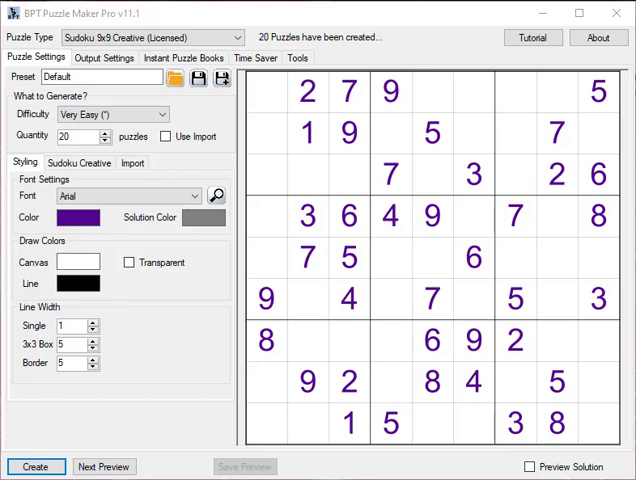
{"action": "mouse_move", "coordinate": [335, 22]}
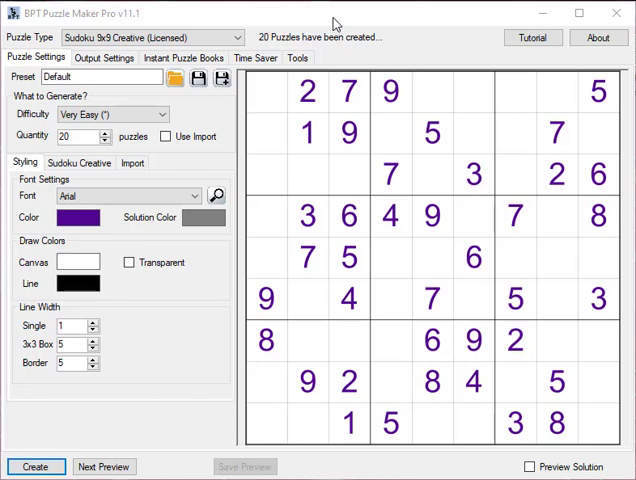
{"action": "mouse_move", "coordinate": [336, 24]}
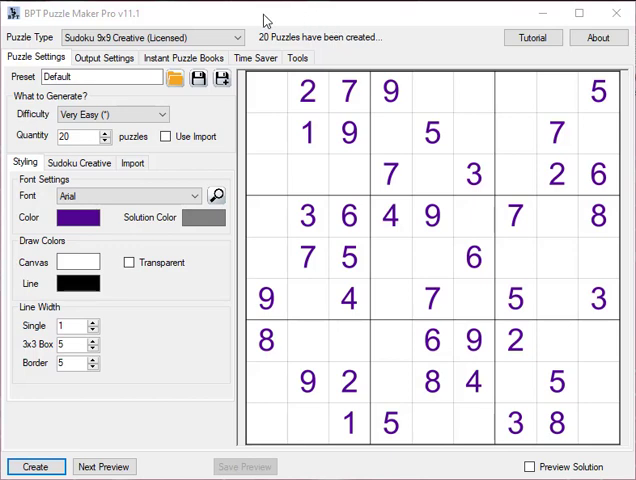
Step: In Output Settings, set Puzzle Size (Longest Side) to 2400 pixels
{"action": "left_click", "coordinate": [150, 37]}
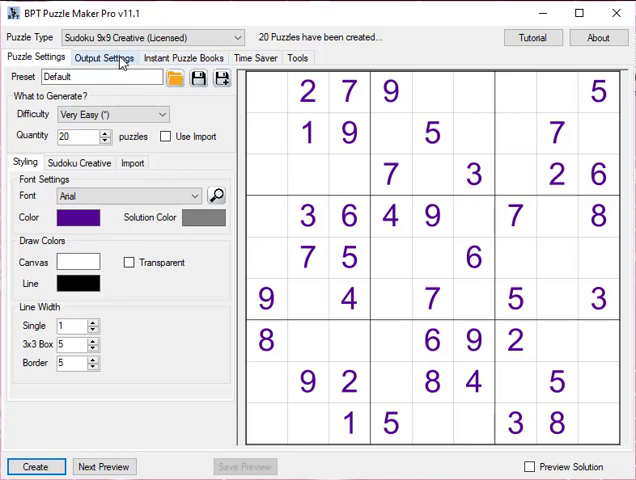
{"action": "left_click", "coordinate": [104, 57]}
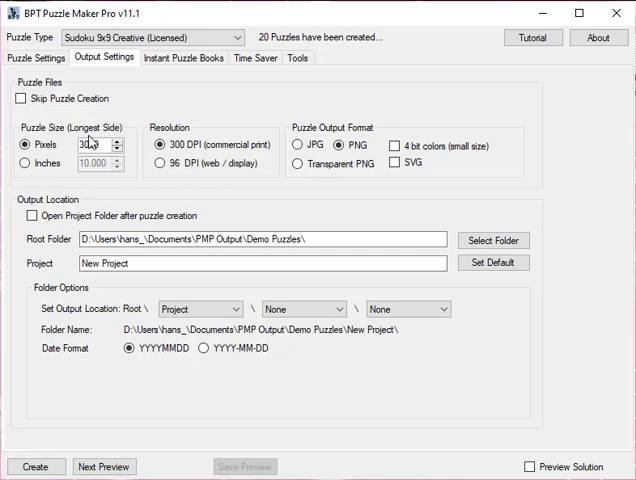
{"action": "type", "text": "3000"}
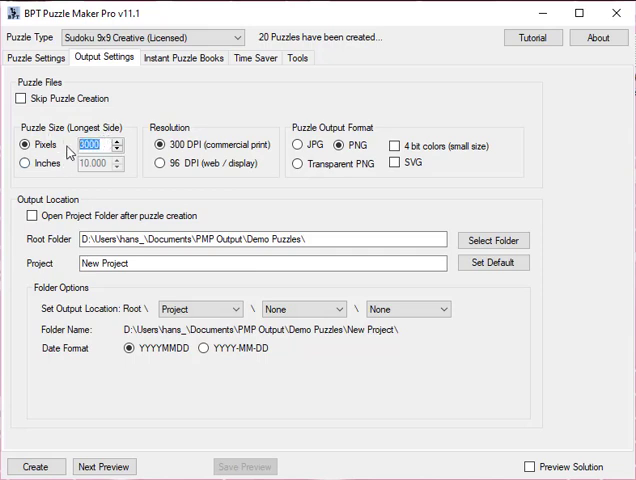
{"action": "type", "text": "24"}
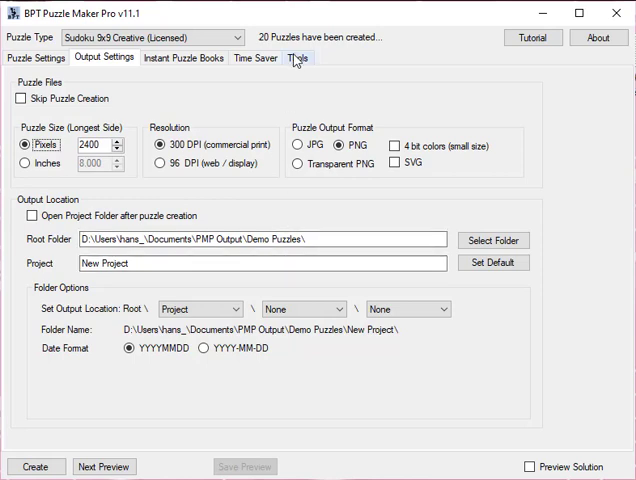
Step: Leave 'Open Project Folder after puzzle creation' off in Tools, then return to Puzzle Settings
{"action": "left_click", "coordinate": [297, 58]}
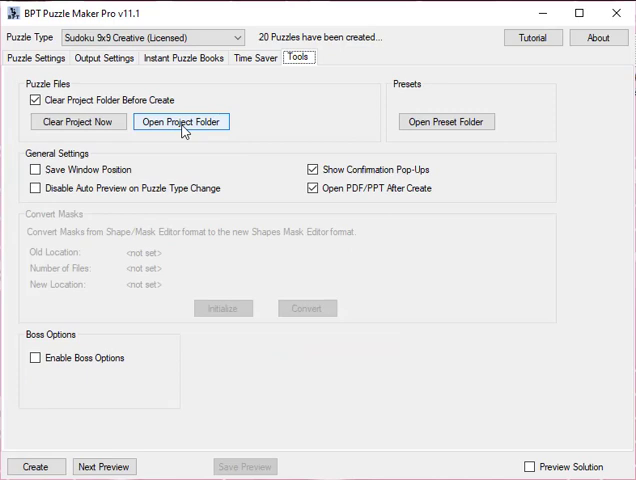
{"action": "mouse_move", "coordinate": [278, 128]}
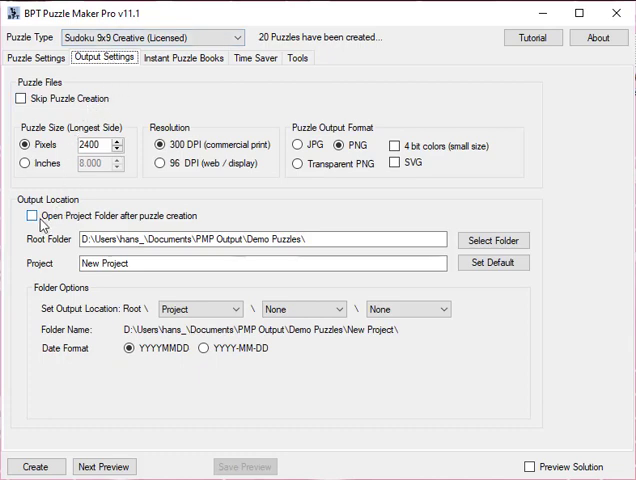
{"action": "left_click", "coordinate": [25, 215]}
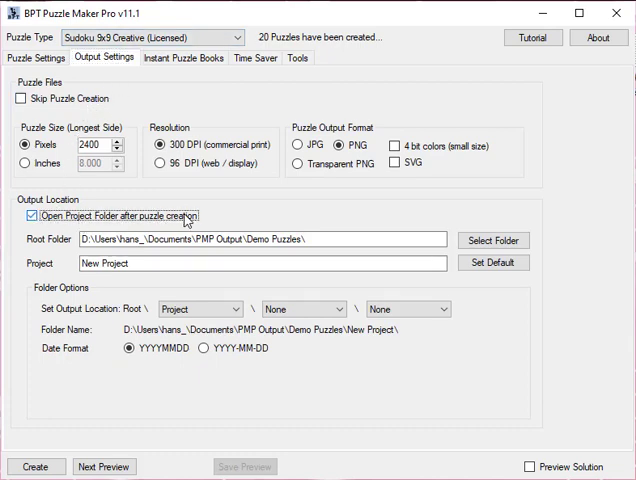
{"action": "left_click", "coordinate": [25, 215]}
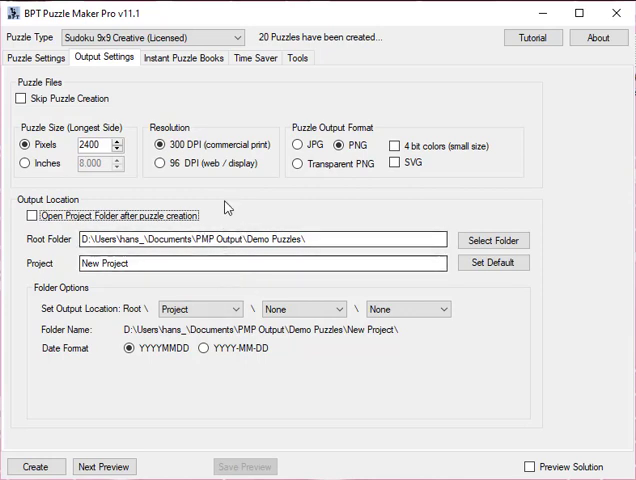
{"action": "left_click", "coordinate": [36, 57]}
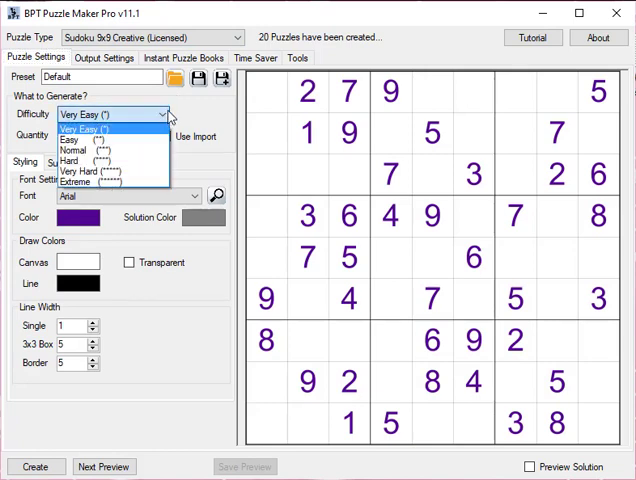
{"action": "mouse_move", "coordinate": [110, 172]}
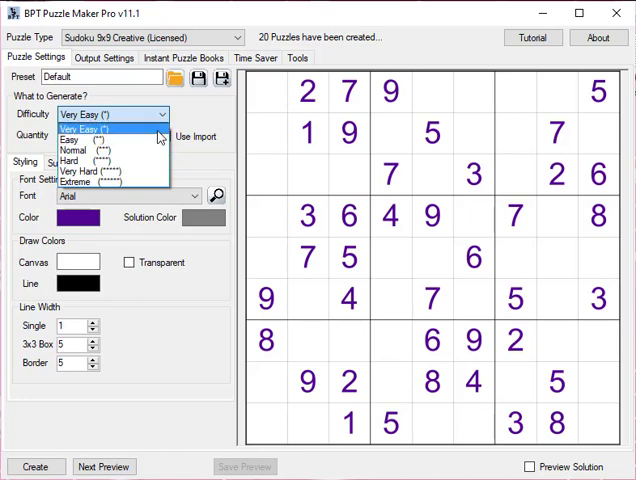
{"action": "mouse_move", "coordinate": [115, 182]}
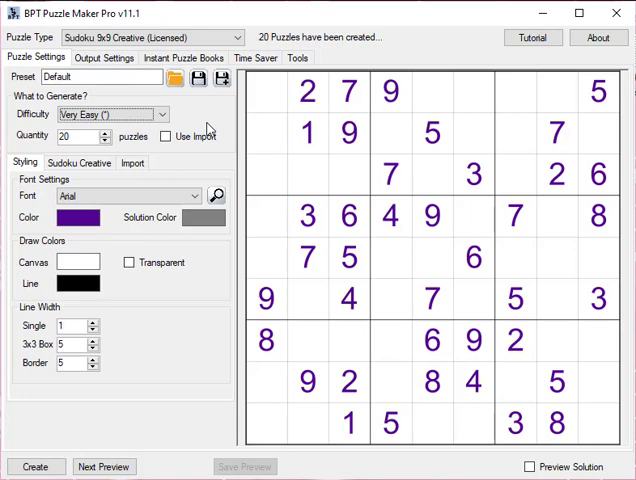
{"action": "mouse_move", "coordinate": [210, 127]}
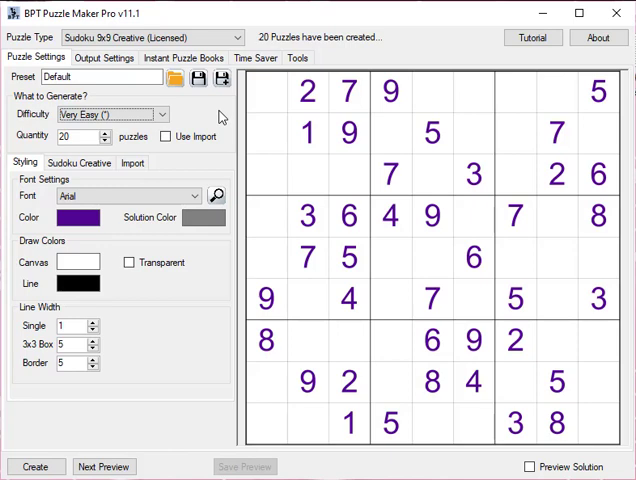
{"action": "mouse_move", "coordinate": [180, 113]}
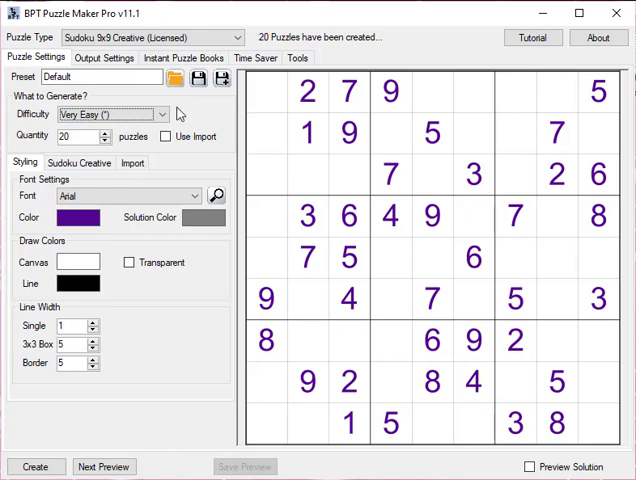
Step: Set Difficulty to Normal, tick Use Import, and show the Import options
{"action": "left_click", "coordinate": [110, 114]}
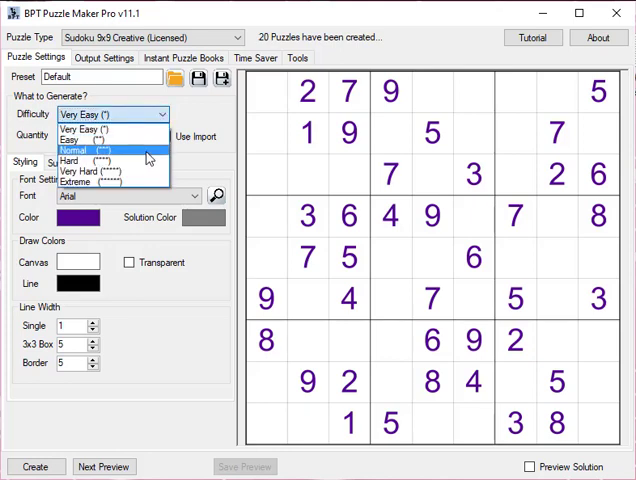
{"action": "left_click", "coordinate": [87, 149]}
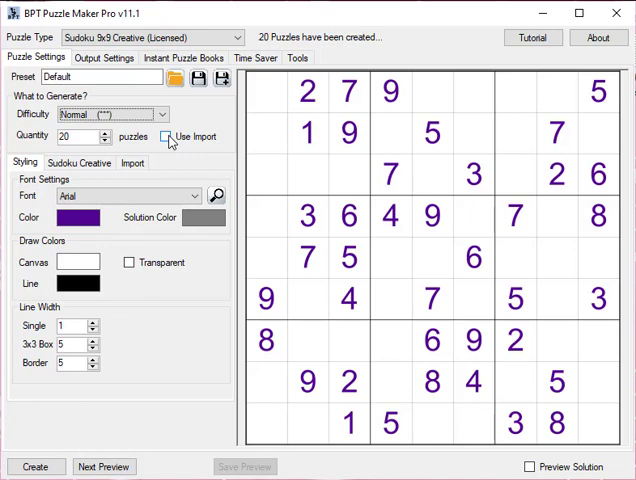
{"action": "left_click", "coordinate": [166, 137]}
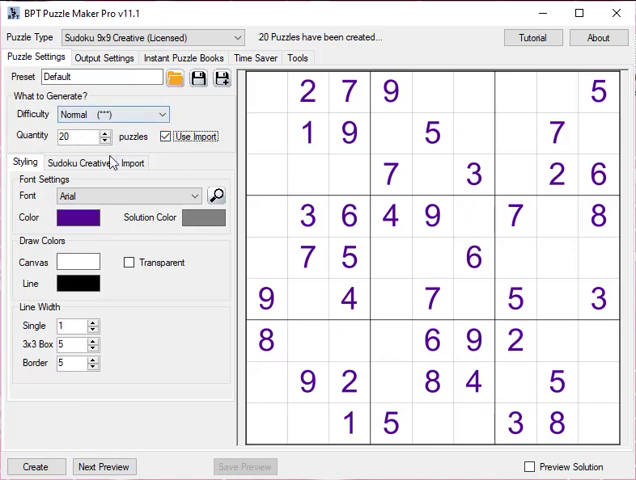
{"action": "left_click", "coordinate": [133, 162]}
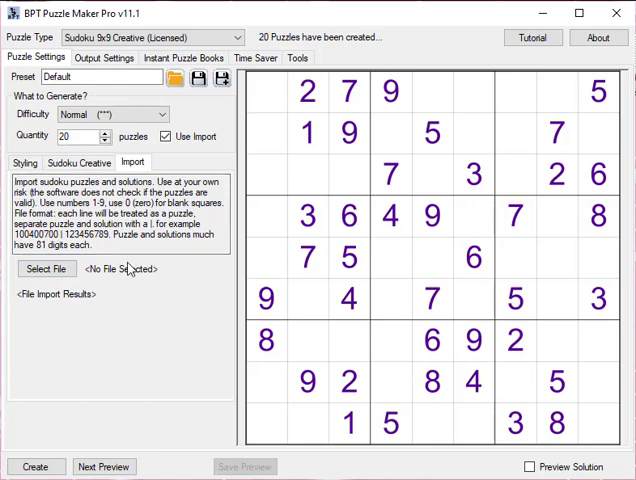
Step: Select Sudoku Import.txt as the puzzle import file
{"action": "left_click", "coordinate": [46, 268]}
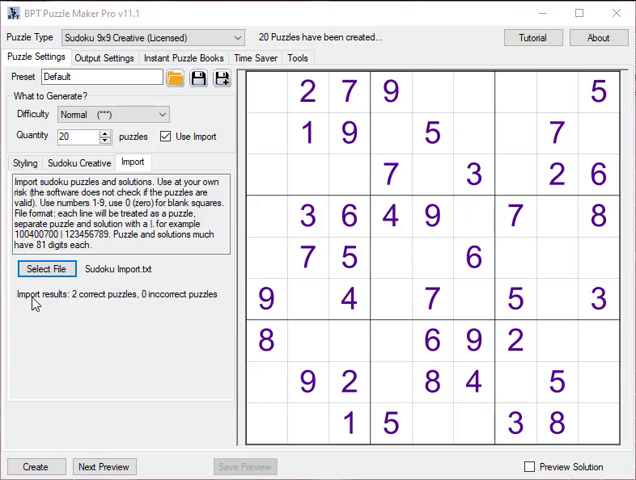
{"action": "mouse_move", "coordinate": [223, 294]}
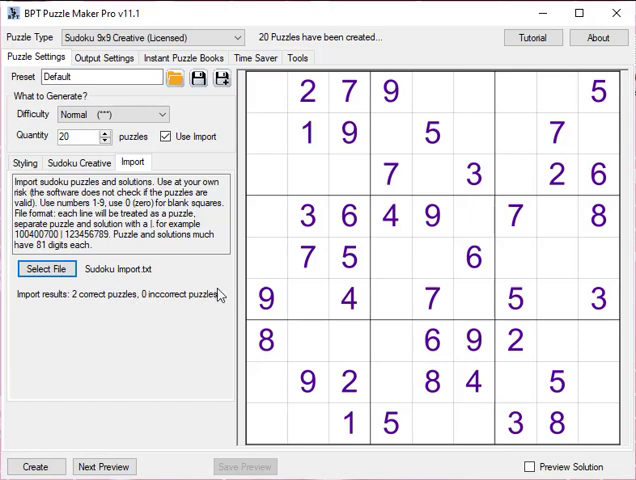
{"action": "mouse_move", "coordinate": [165, 72]}
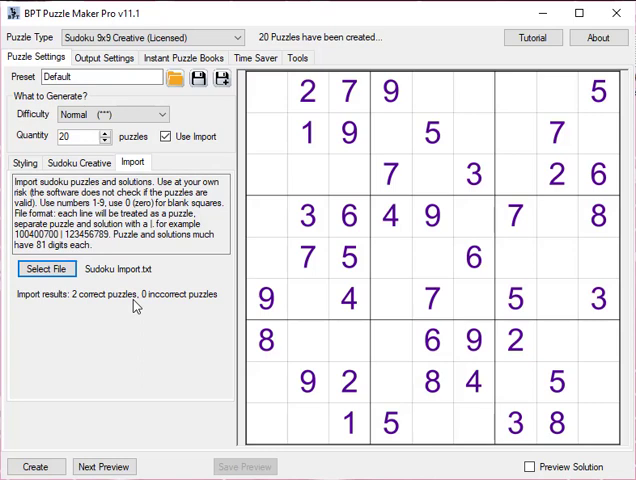
Step: Preview two imported puzzles, then switch Use Import off
{"action": "left_click", "coordinate": [104, 466]}
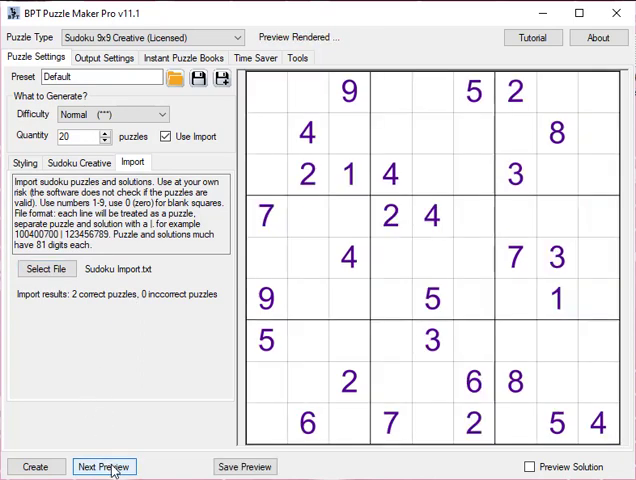
{"action": "left_click", "coordinate": [104, 466]}
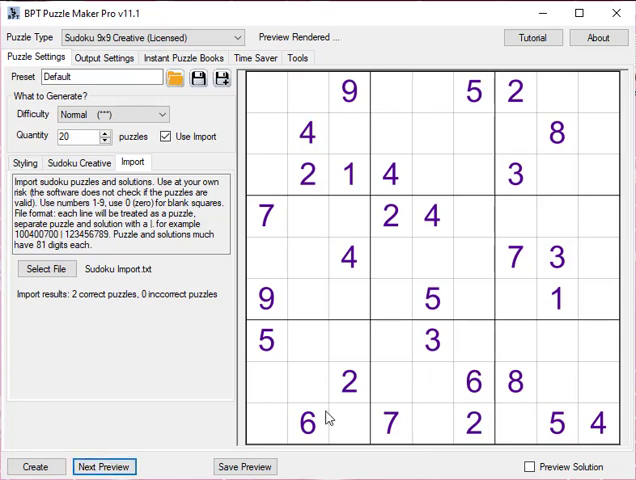
{"action": "mouse_move", "coordinate": [137, 307]}
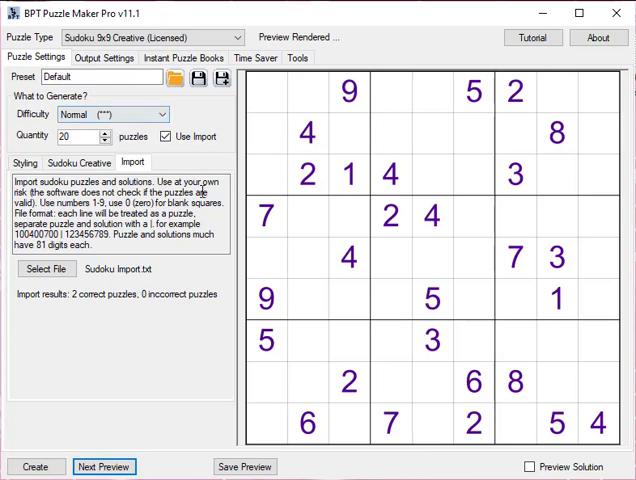
{"action": "mouse_move", "coordinate": [334, 156]}
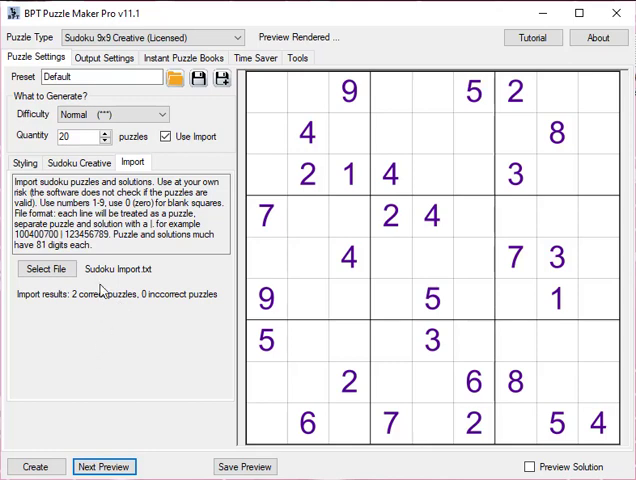
{"action": "left_click", "coordinate": [166, 136]}
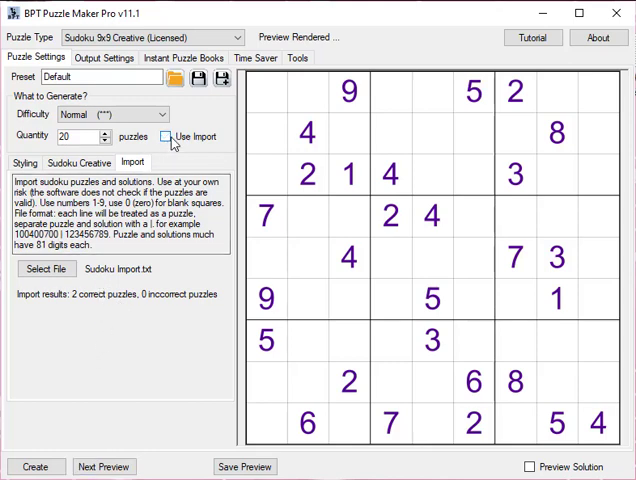
Step: Preview three freshly generated puzzles and bring up the Styling settings
{"action": "left_click", "coordinate": [104, 467]}
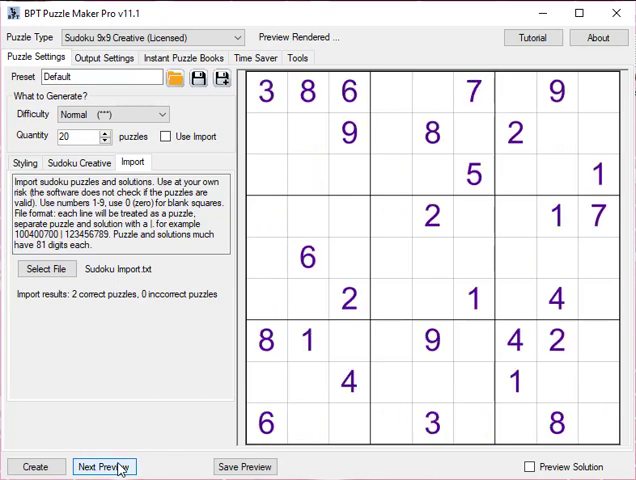
{"action": "left_click", "coordinate": [104, 466]}
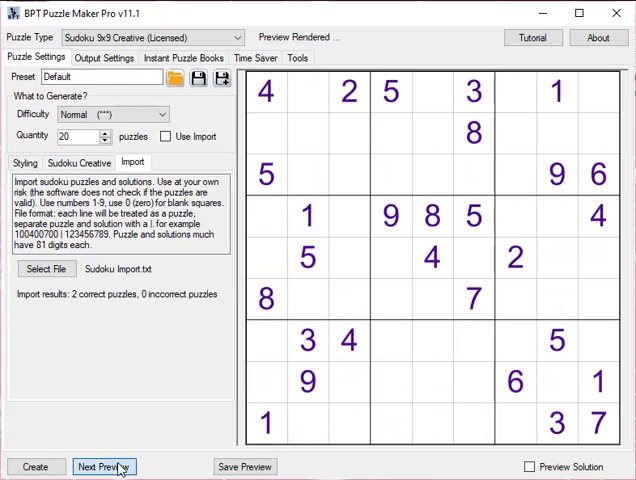
{"action": "left_click", "coordinate": [104, 466]}
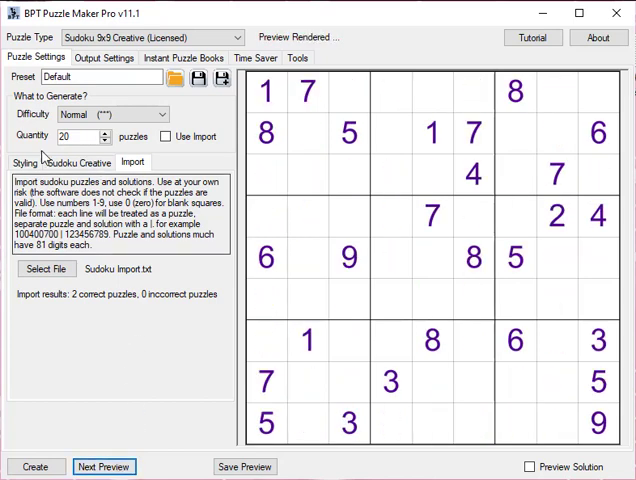
{"action": "left_click", "coordinate": [20, 162]}
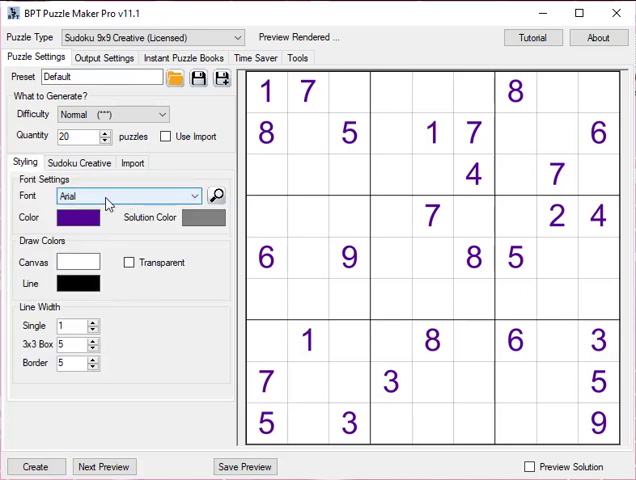
Step: Preview two puzzles in the Arthemis font, then restore Arial and refresh the preview
{"action": "left_click", "coordinate": [130, 195]}
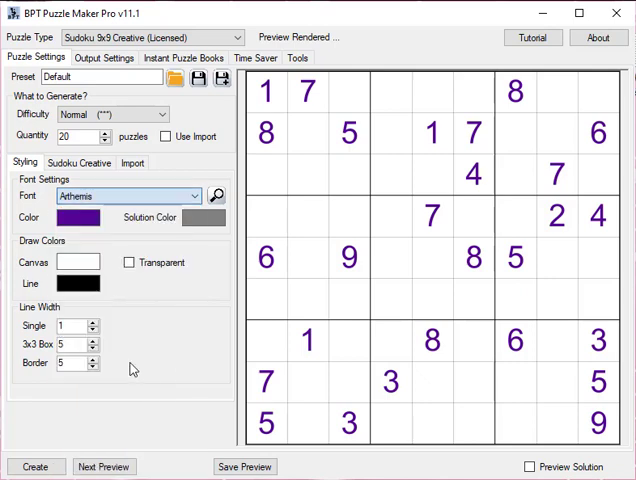
{"action": "left_click", "coordinate": [104, 466]}
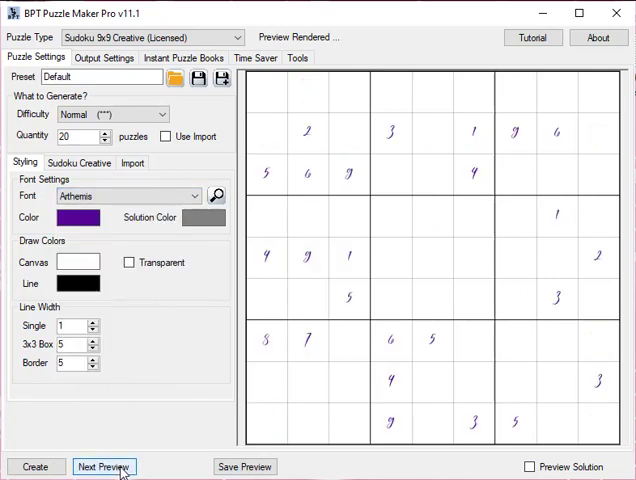
{"action": "left_click", "coordinate": [104, 466]}
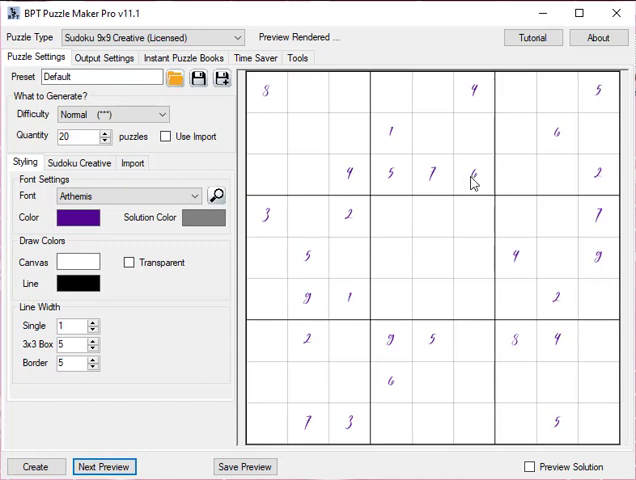
{"action": "mouse_move", "coordinate": [573, 423]}
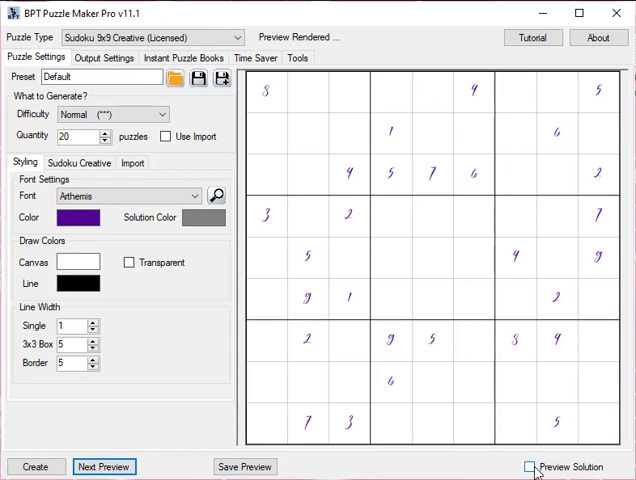
{"action": "left_click", "coordinate": [529, 467]}
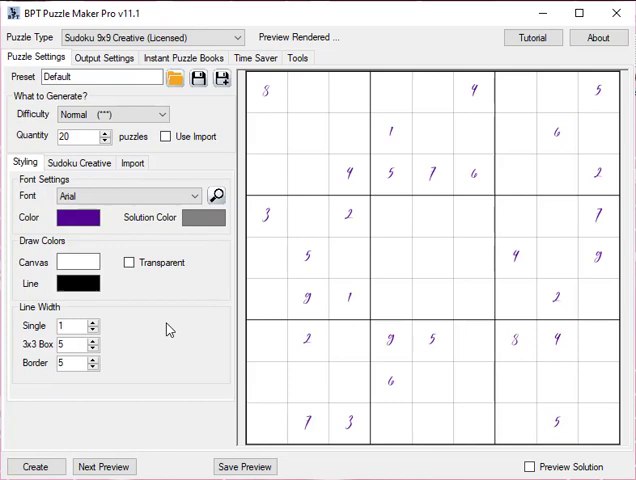
{"action": "left_click", "coordinate": [103, 466]}
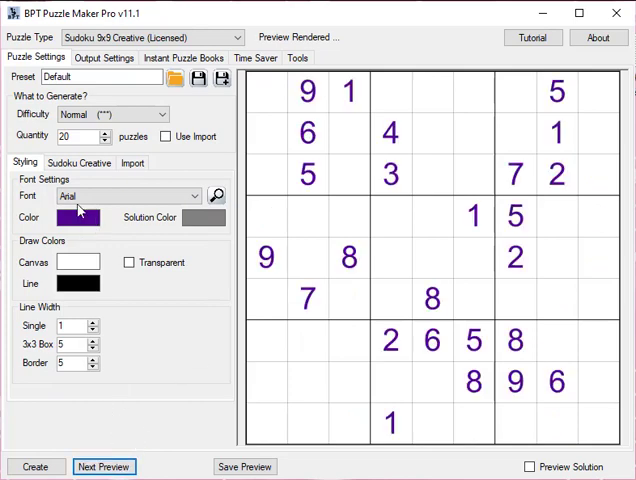
Step: Make the number colour orange and toggle Preview Solution on and off
{"action": "left_click", "coordinate": [78, 217]}
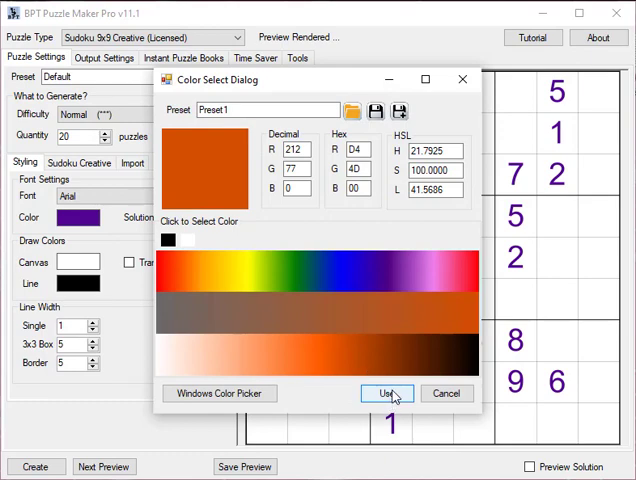
{"action": "left_click", "coordinate": [386, 393]}
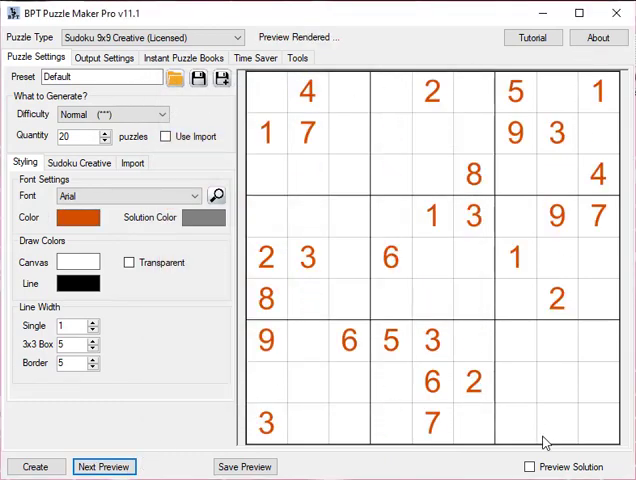
{"action": "left_click", "coordinate": [530, 466]}
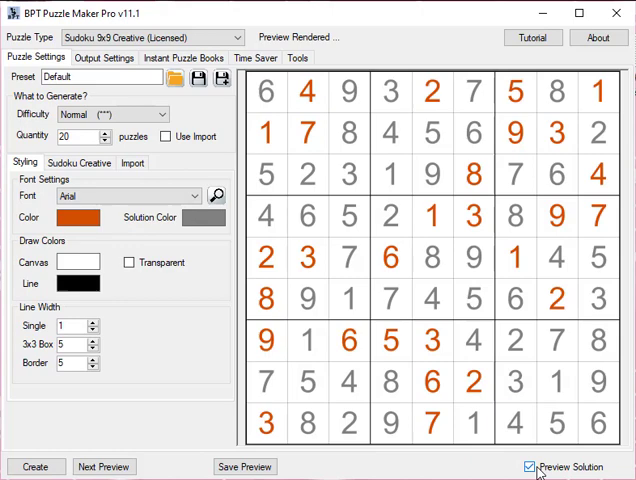
{"action": "left_click", "coordinate": [530, 466]}
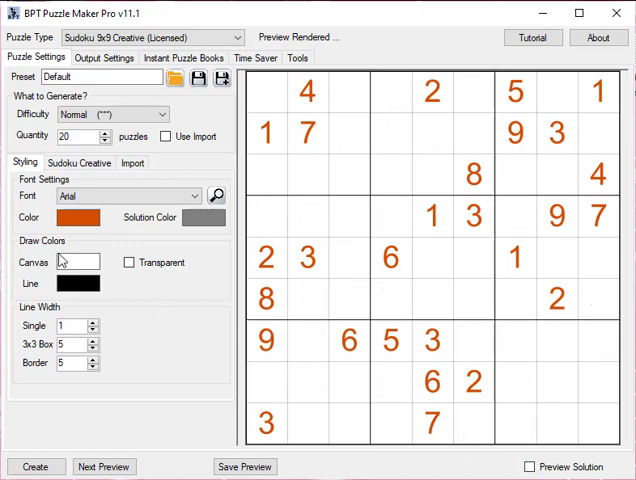
{"action": "left_click", "coordinate": [78, 261]}
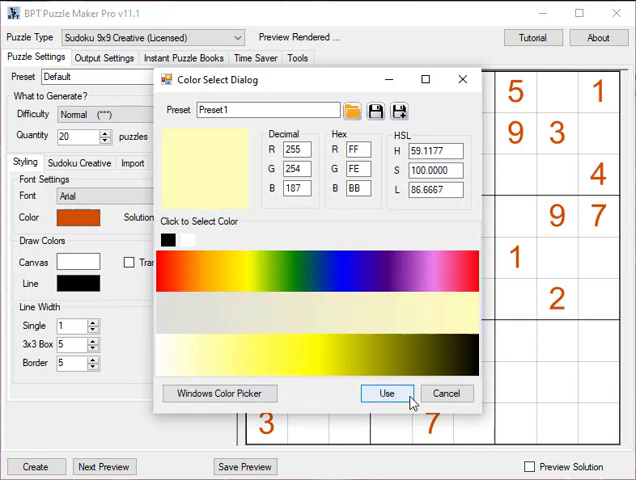
Step: Try a pale yellow canvas, then restore white and preview a new puzzle
{"action": "left_click", "coordinate": [385, 393]}
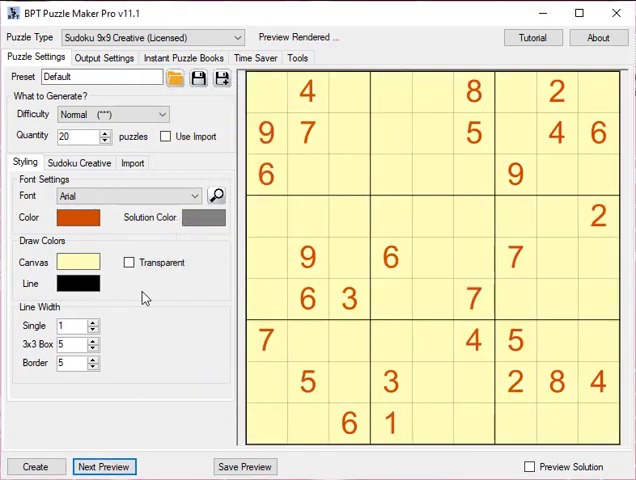
{"action": "left_click", "coordinate": [78, 261]}
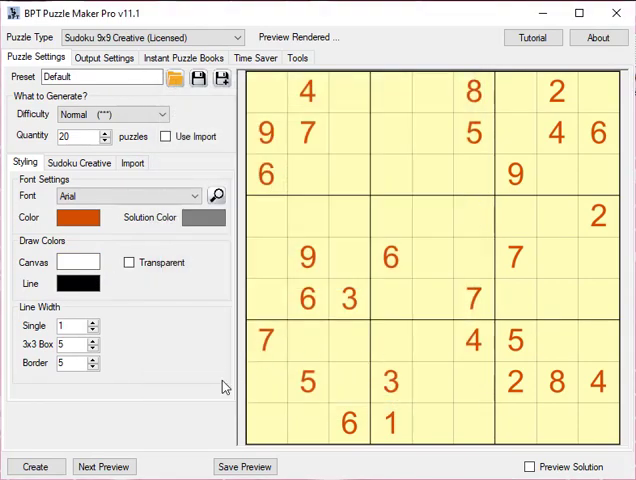
{"action": "mouse_move", "coordinate": [197, 421]}
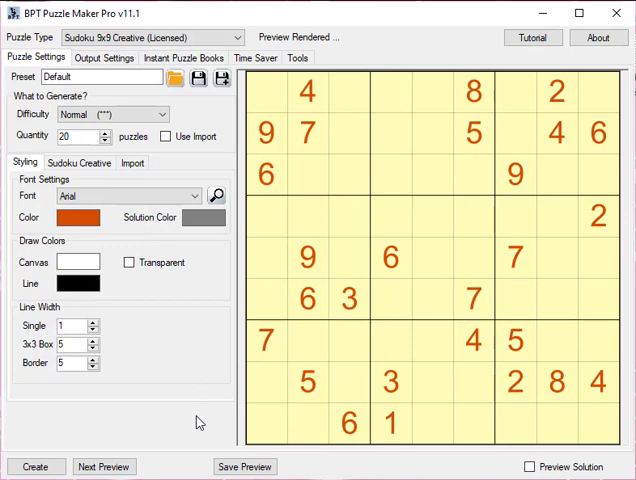
{"action": "left_click", "coordinate": [104, 466]}
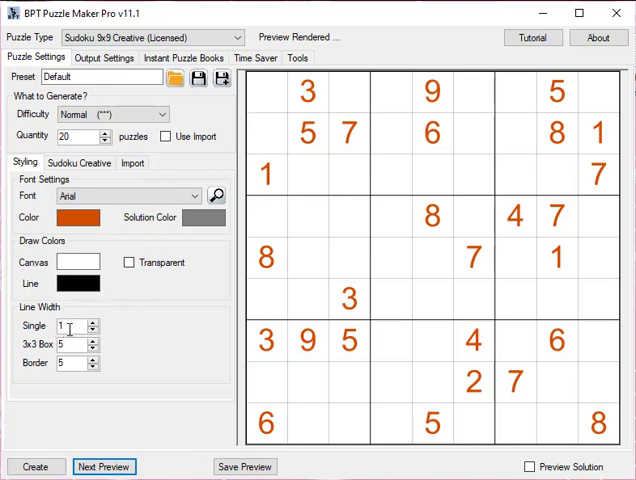
{"action": "mouse_move", "coordinate": [64, 314]}
{"action": "type", "text": "10"}
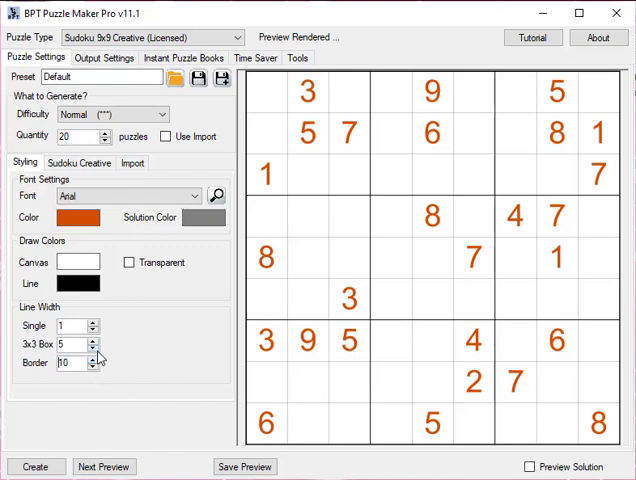
Step: Set the 3x3 box line width to 10 and the border to 15, previewing the result
{"action": "left_click", "coordinate": [91, 340]}
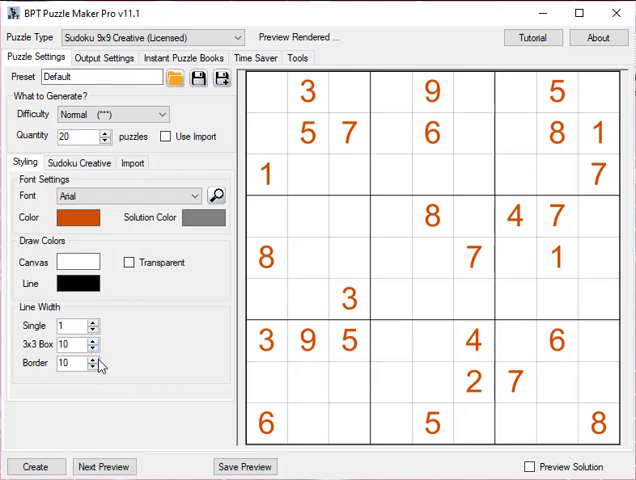
{"action": "left_click", "coordinate": [103, 466]}
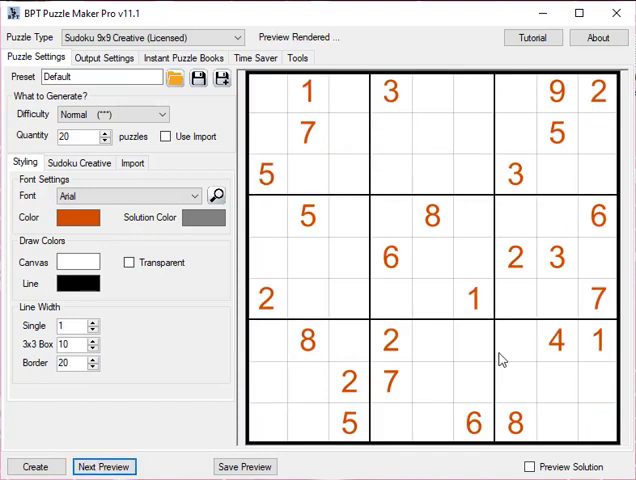
{"action": "left_click", "coordinate": [92, 367]}
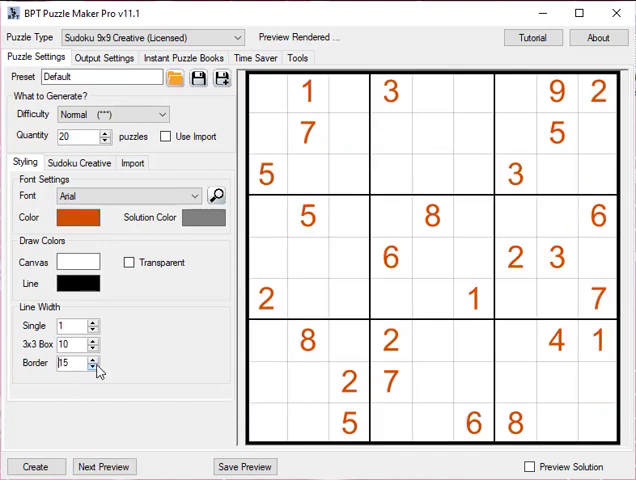
{"action": "left_click", "coordinate": [104, 466]}
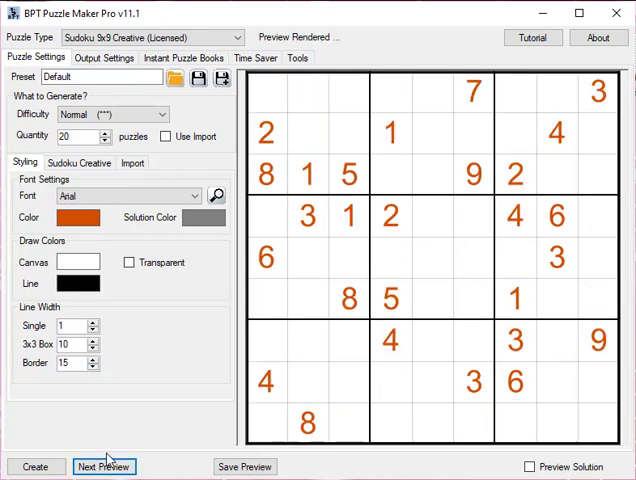
{"action": "mouse_move", "coordinate": [434, 374]}
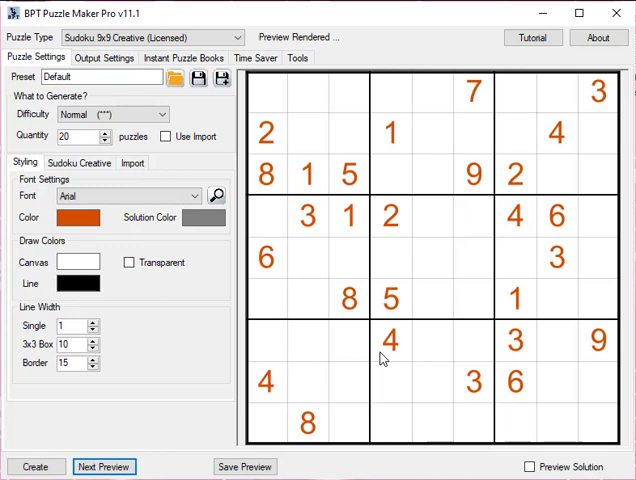
{"action": "left_click", "coordinate": [100, 76]}
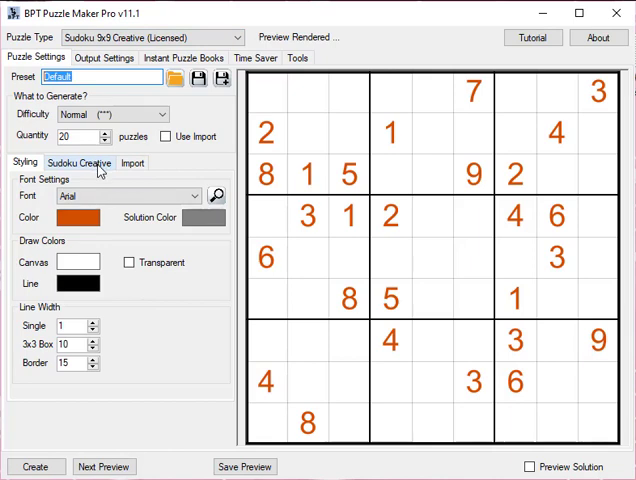
{"action": "left_click", "coordinate": [77, 162]}
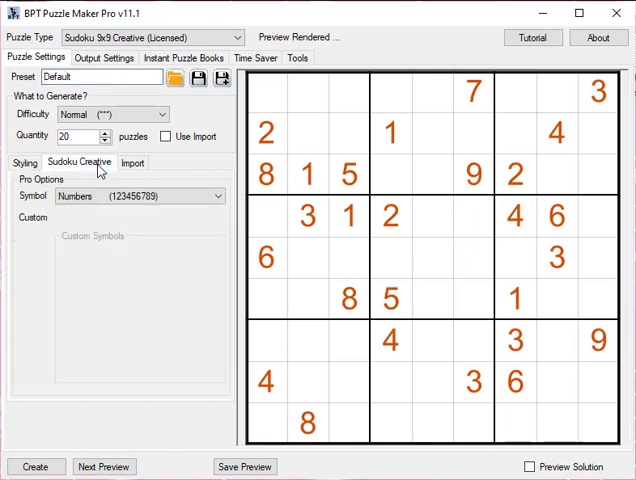
Step: Preview Roman numeral symbols, then set the Symbol option to custom Symbols images
{"action": "left_click", "coordinate": [140, 196]}
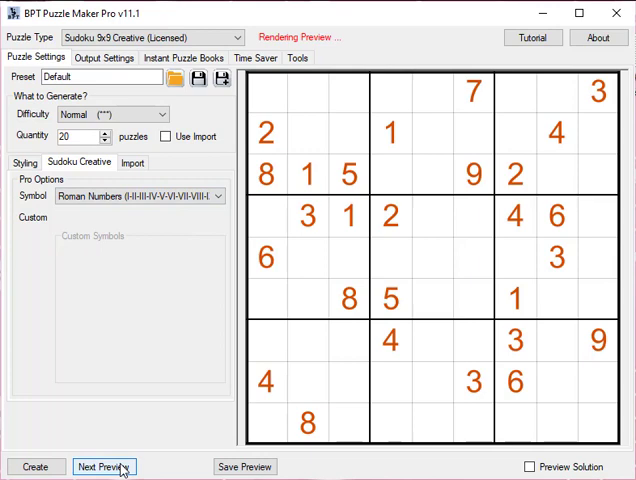
{"action": "left_click", "coordinate": [103, 466]}
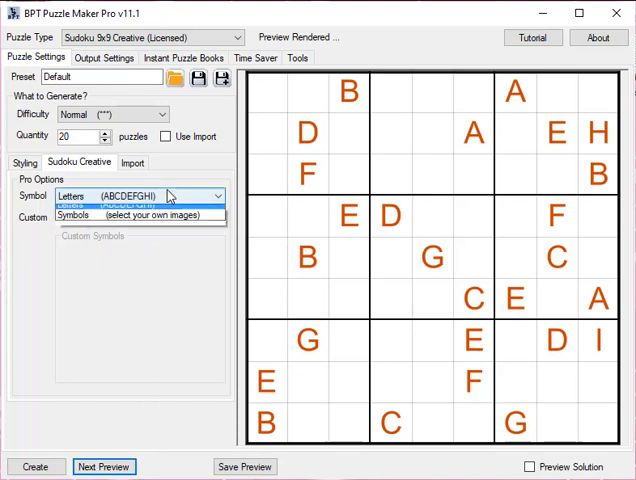
{"action": "left_click", "coordinate": [72, 215]}
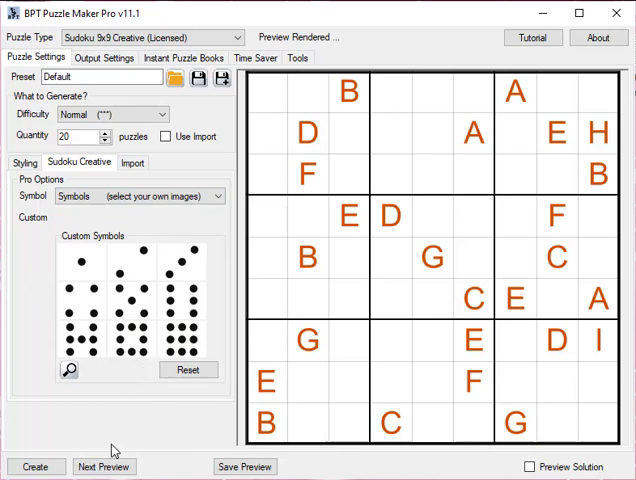
{"action": "mouse_move", "coordinate": [147, 416]}
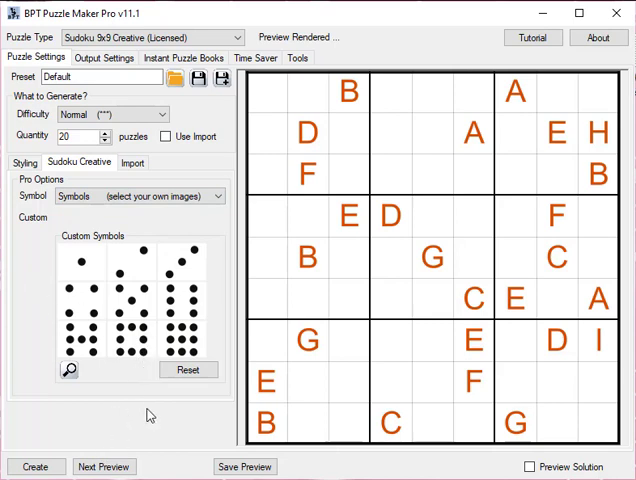
{"action": "mouse_move", "coordinate": [193, 326]}
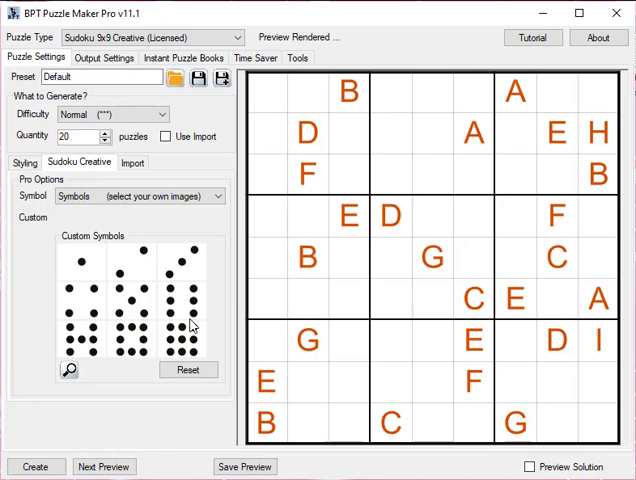
{"action": "mouse_move", "coordinate": [175, 273]}
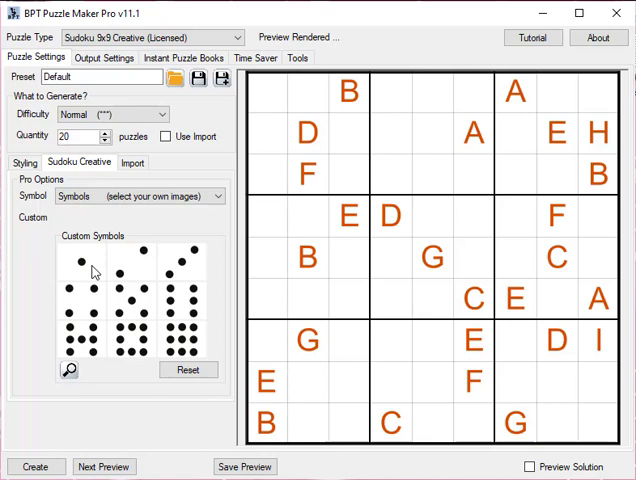
{"action": "mouse_move", "coordinate": [144, 263]}
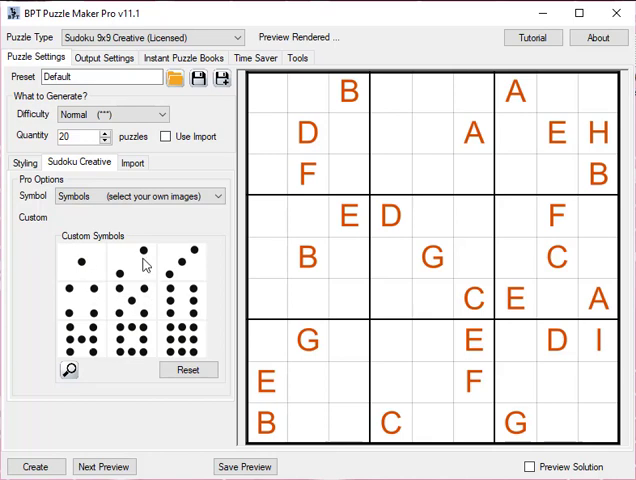
{"action": "mouse_move", "coordinate": [97, 265]}
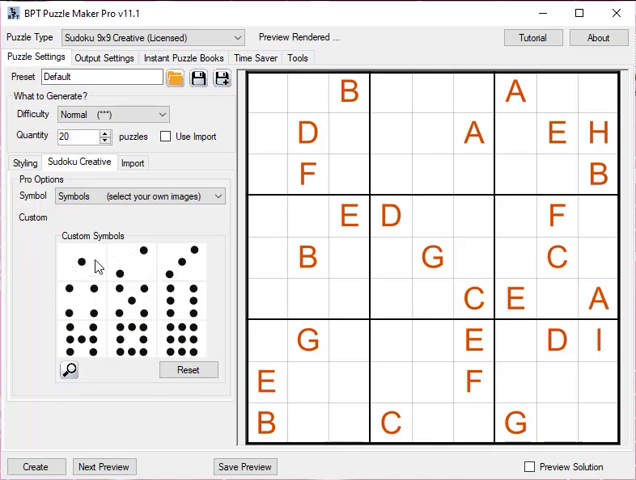
{"action": "mouse_move", "coordinate": [78, 349]}
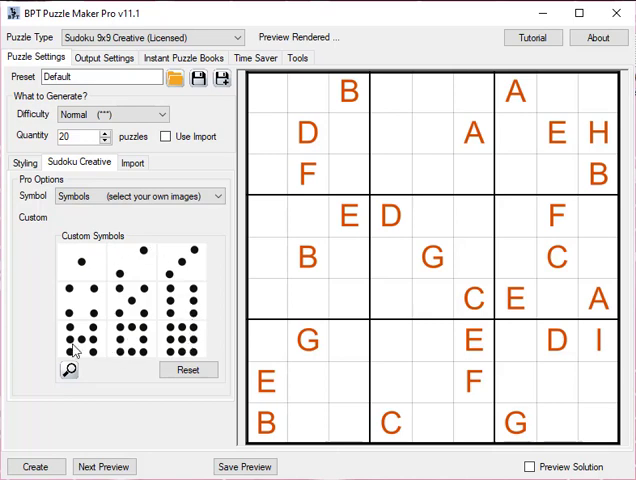
{"action": "mouse_move", "coordinate": [110, 445]}
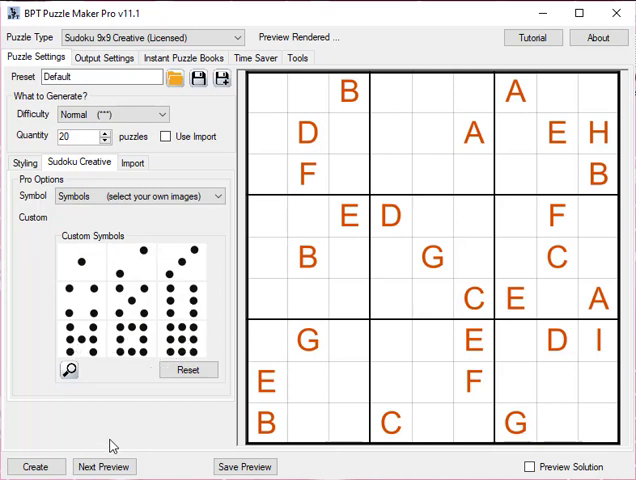
{"action": "mouse_move", "coordinate": [99, 384]}
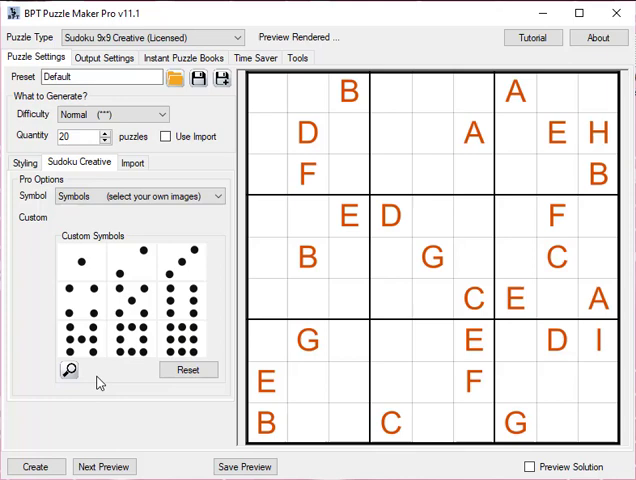
{"action": "mouse_move", "coordinate": [80, 270]}
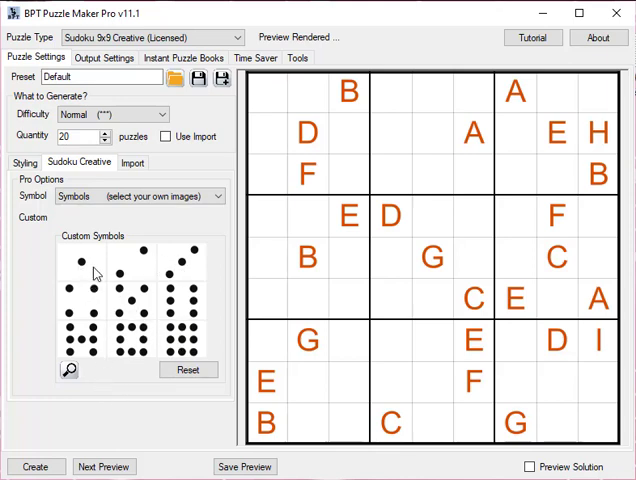
{"action": "mouse_move", "coordinate": [127, 425]}
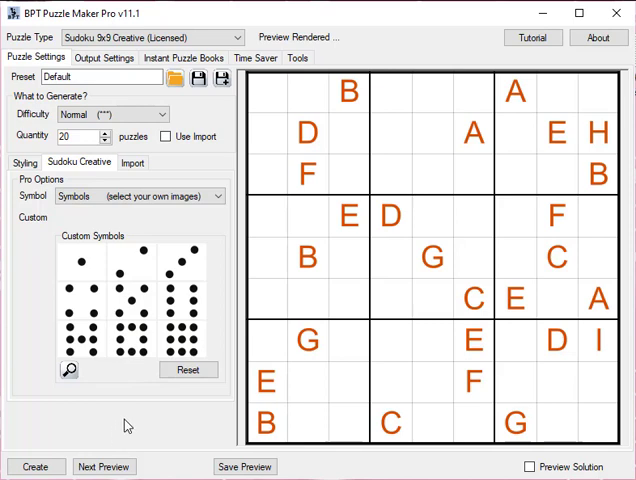
{"action": "mouse_move", "coordinate": [128, 422]}
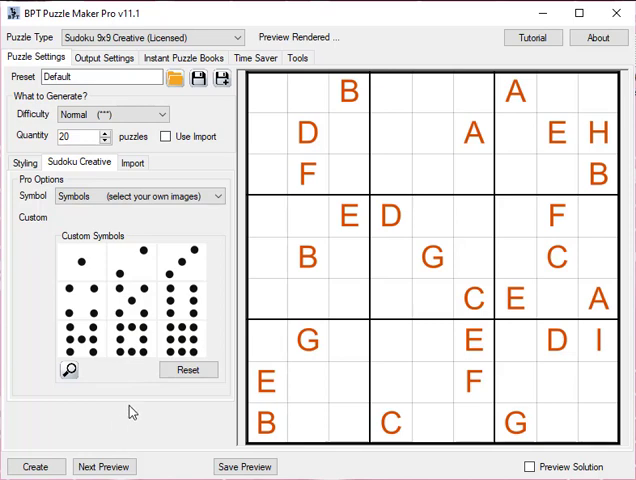
{"action": "mouse_move", "coordinate": [91, 278]}
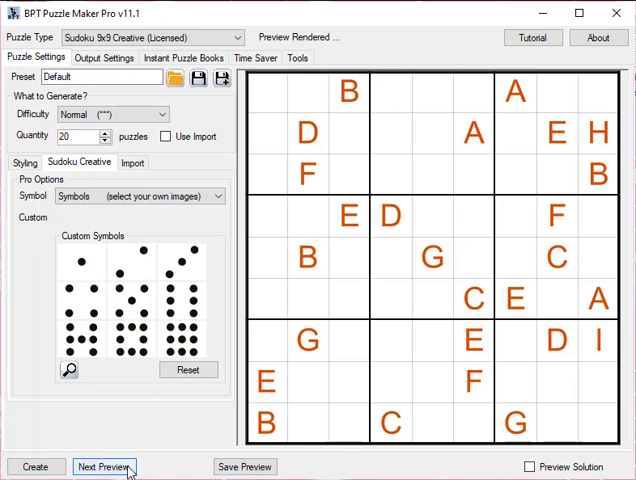
Step: Generate several dice-dot Sudoku previews, view their solved grids, then hide the solution
{"action": "left_click", "coordinate": [104, 466]}
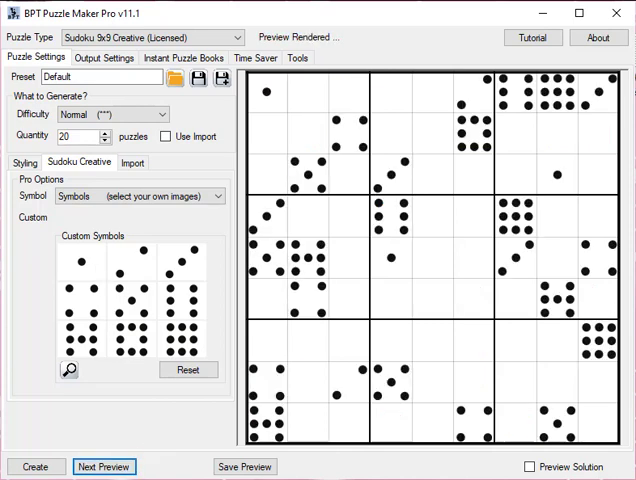
{"action": "left_click", "coordinate": [103, 466]}
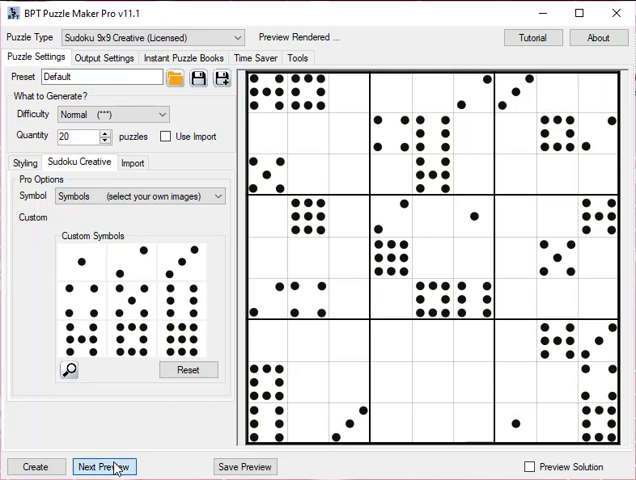
{"action": "left_click", "coordinate": [104, 466]}
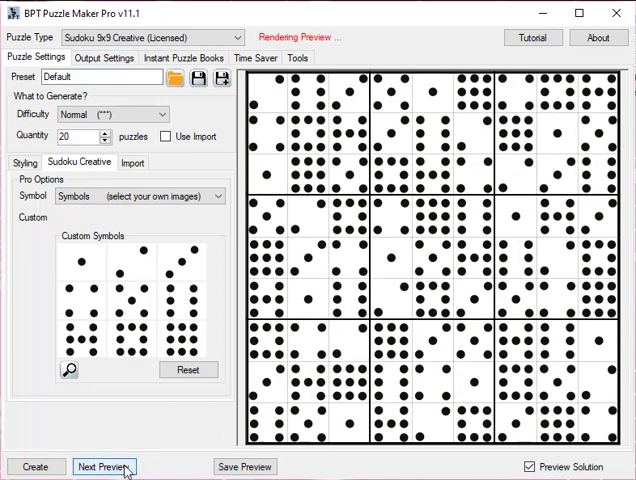
{"action": "left_click", "coordinate": [104, 467]}
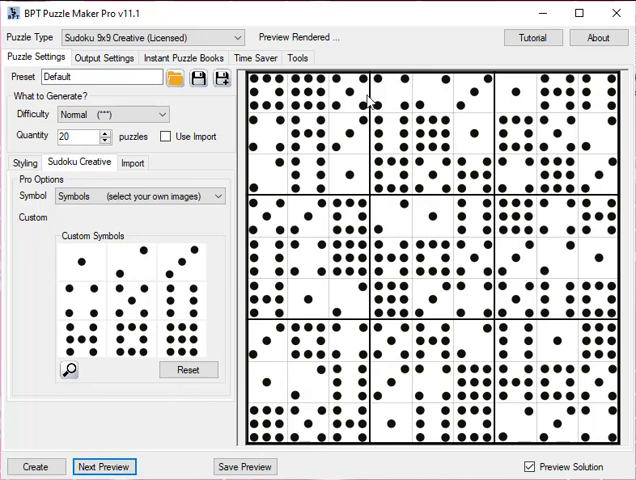
{"action": "mouse_move", "coordinate": [490, 120]}
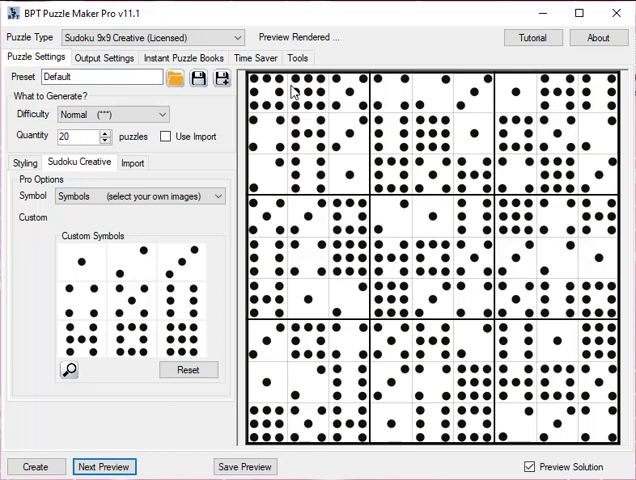
{"action": "mouse_move", "coordinate": [289, 93]}
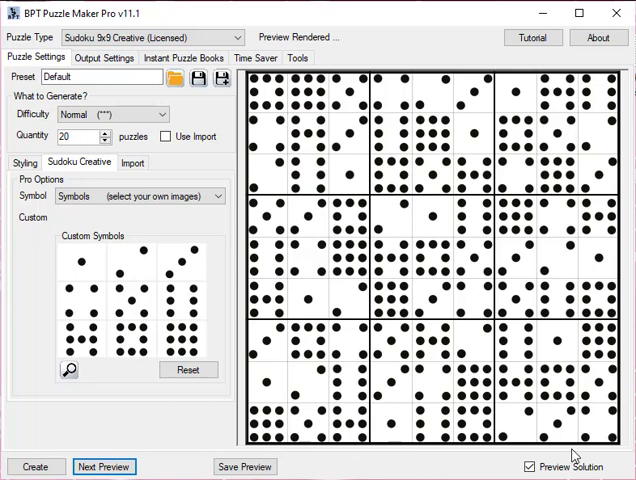
{"action": "left_click", "coordinate": [529, 466]}
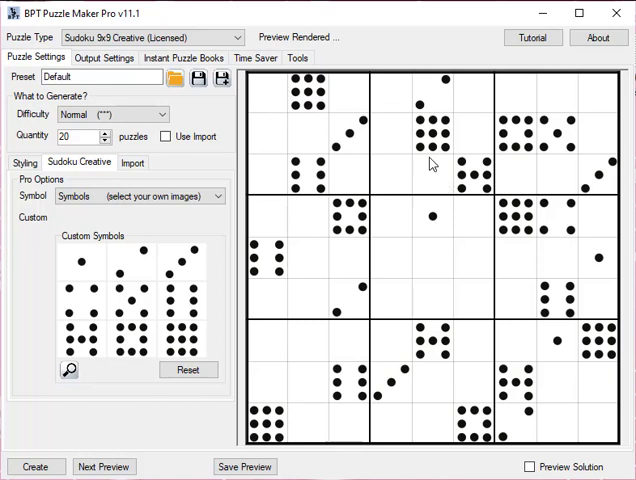
{"action": "mouse_move", "coordinate": [275, 177]}
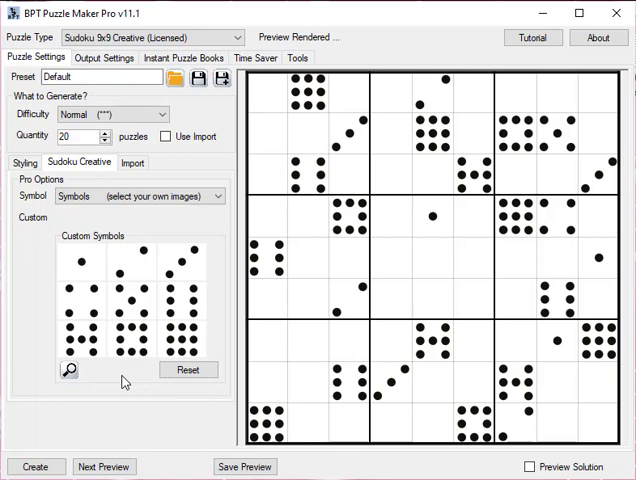
{"action": "mouse_move", "coordinate": [143, 407]}
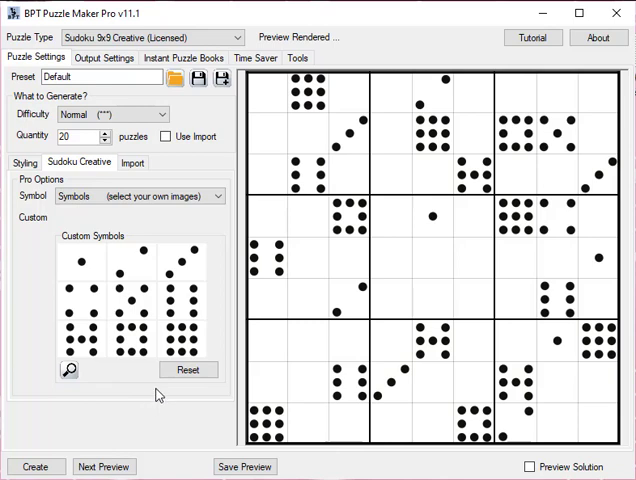
{"action": "mouse_move", "coordinate": [338, 184]}
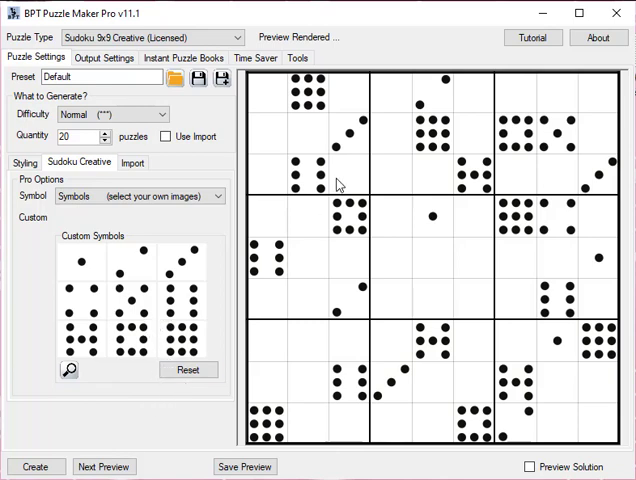